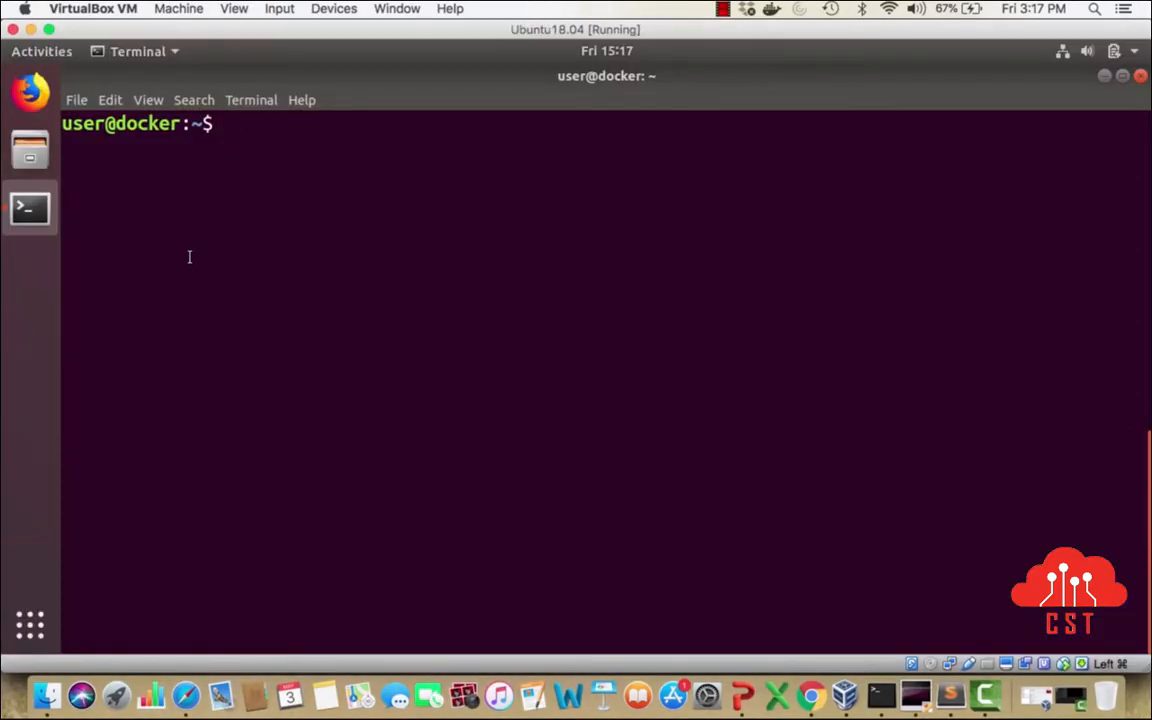
- Start a detached Alpine container with 'docker run -itd alpine'
text(docker run)
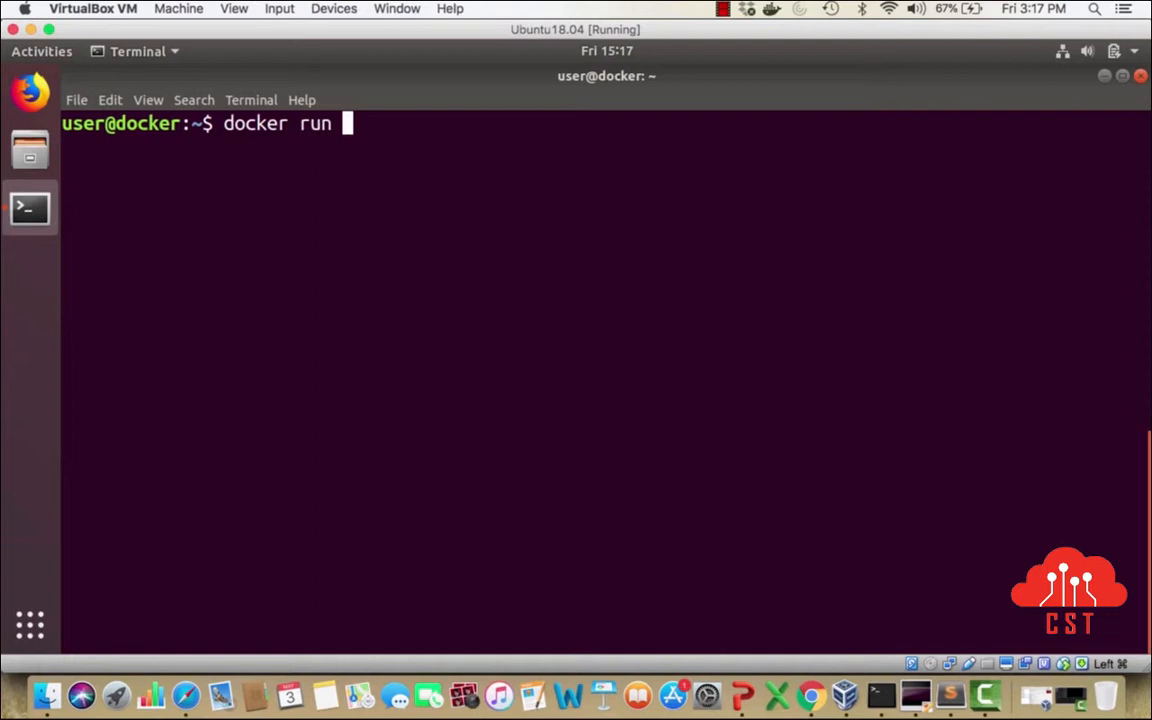
text(-itd)
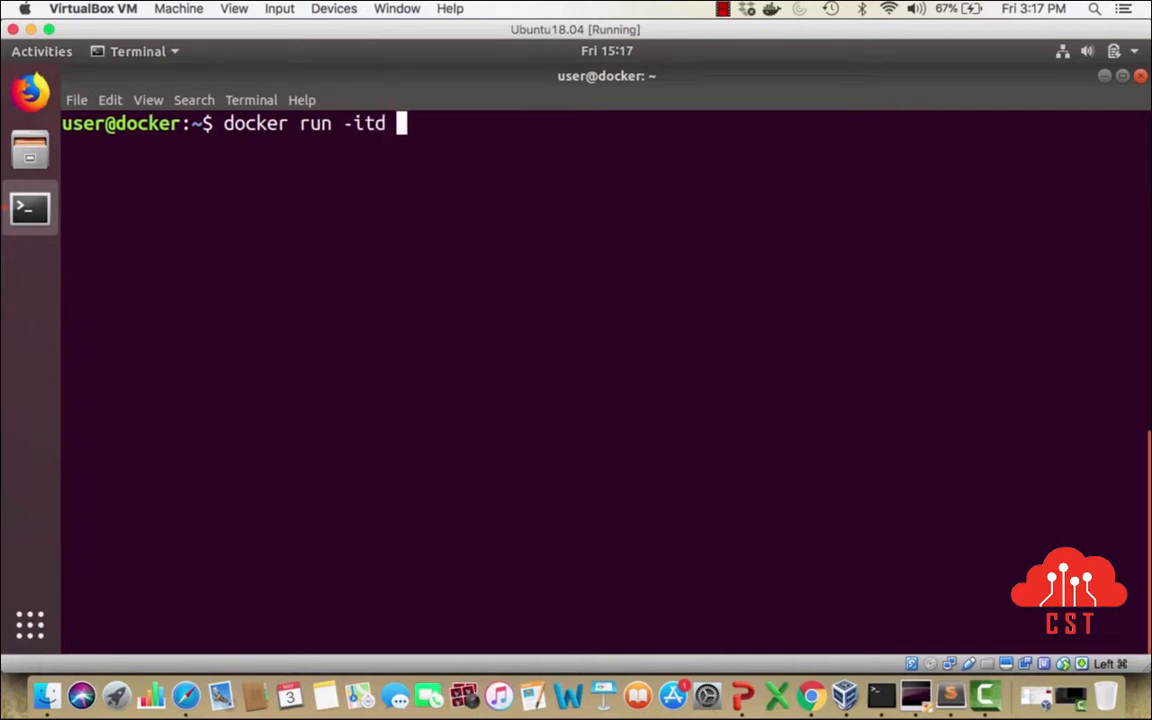
text(alpine)
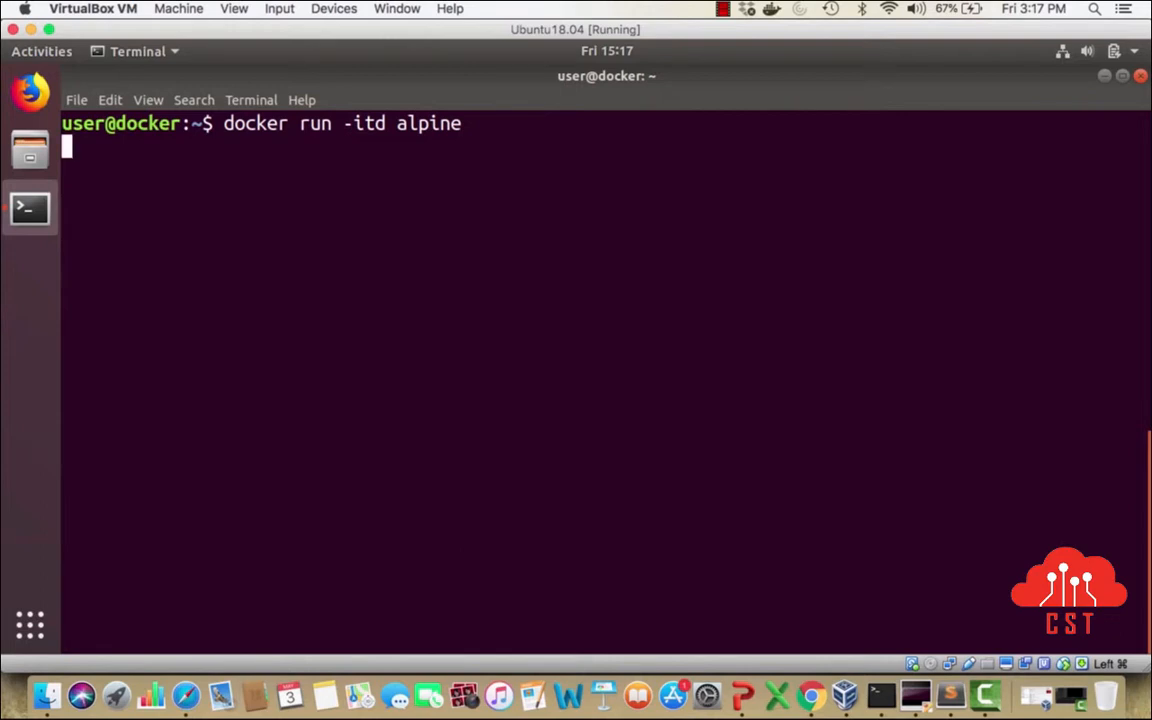
key(Return)
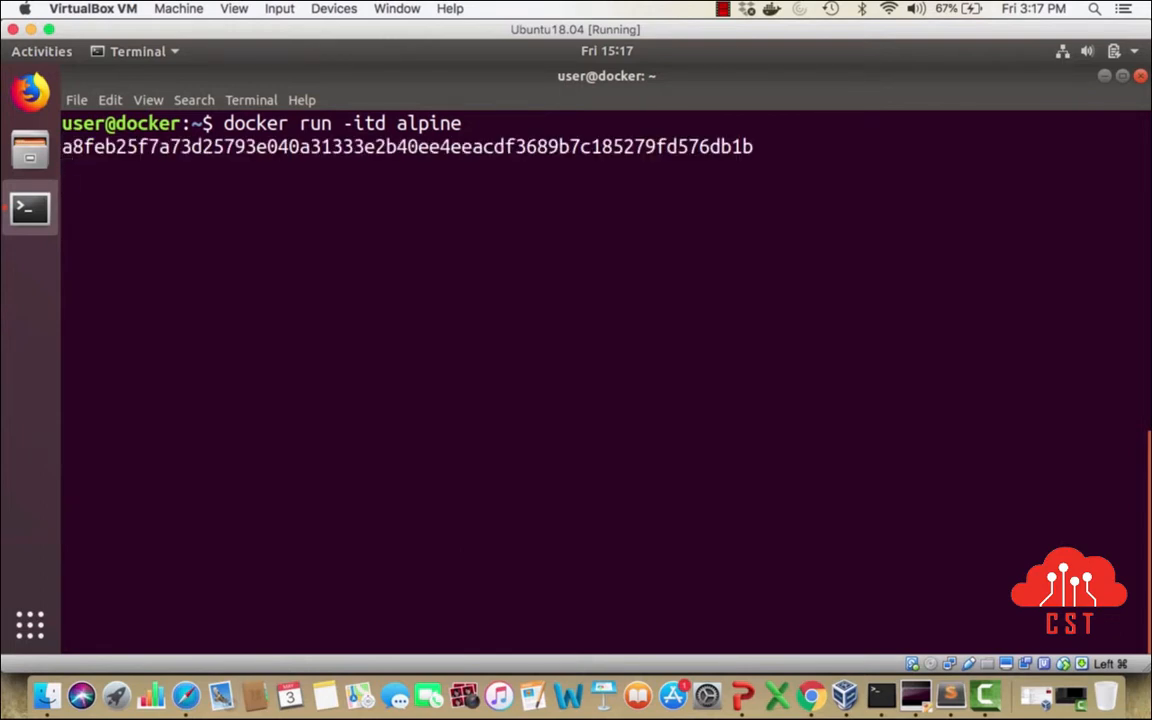
- List running containers with docker ps and select the new container's ID
text(d)
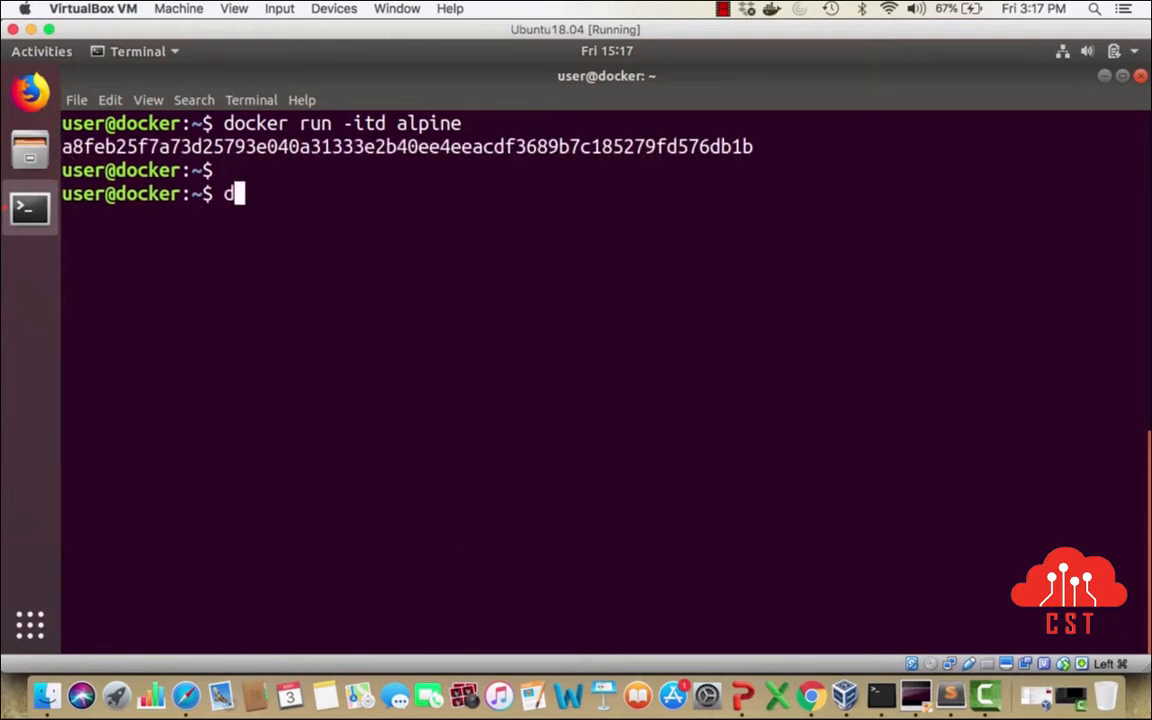
text(ocker ps)
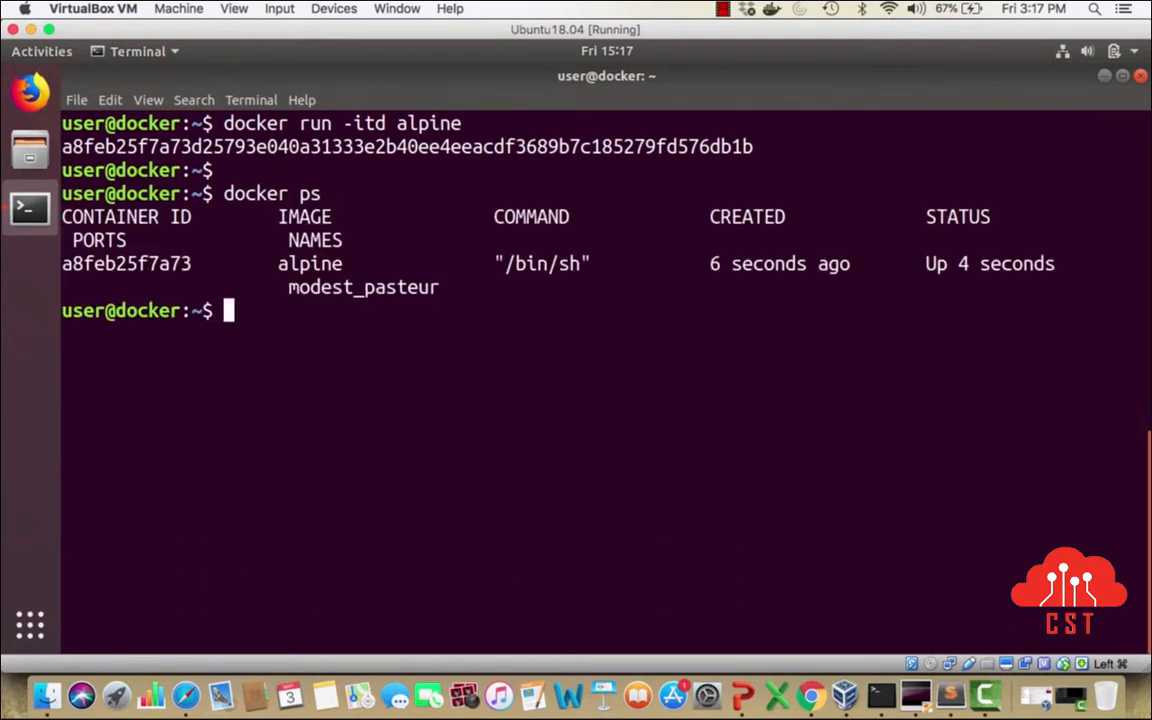
double_click(124, 264)
text(docker exec -it)
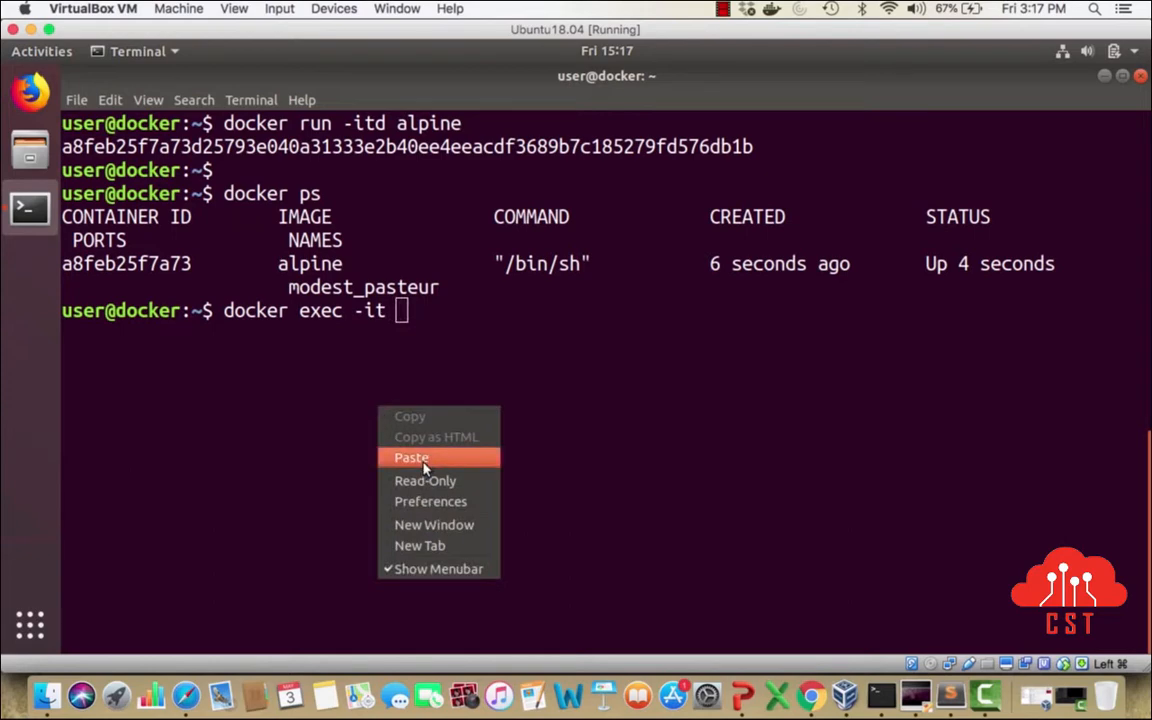
- Exec a shell in the container by ID and install libcap with 'apk add -U libcap'
click(412, 456)
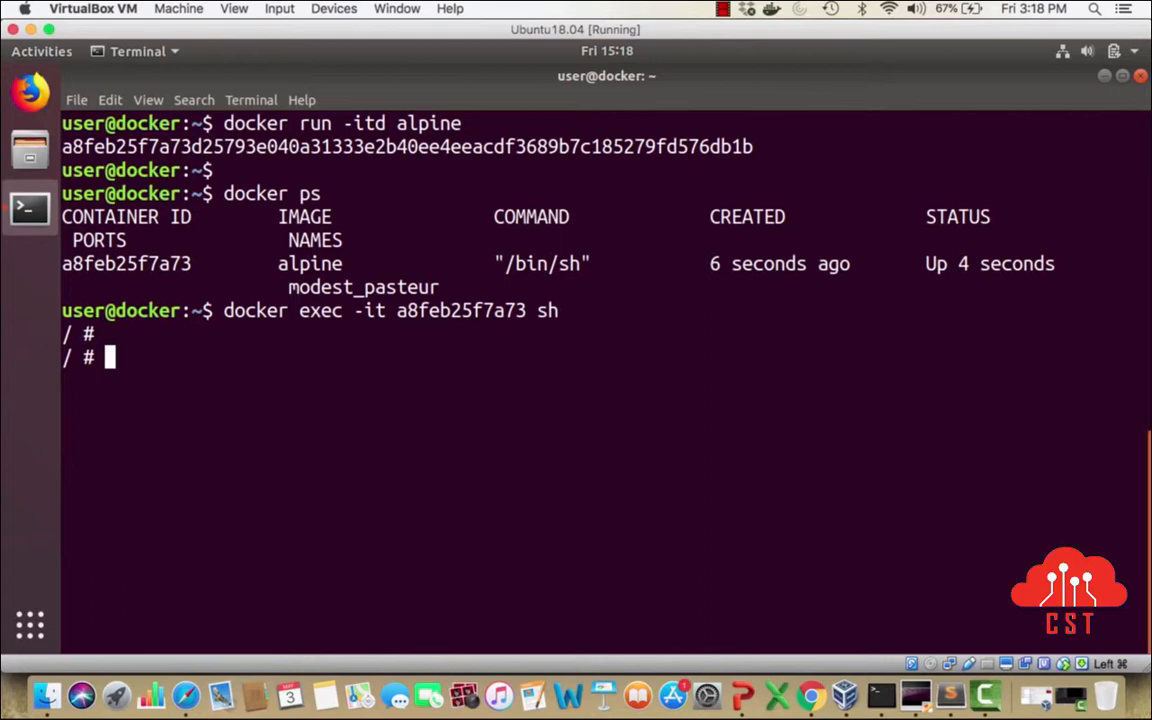
text(capsh --print)
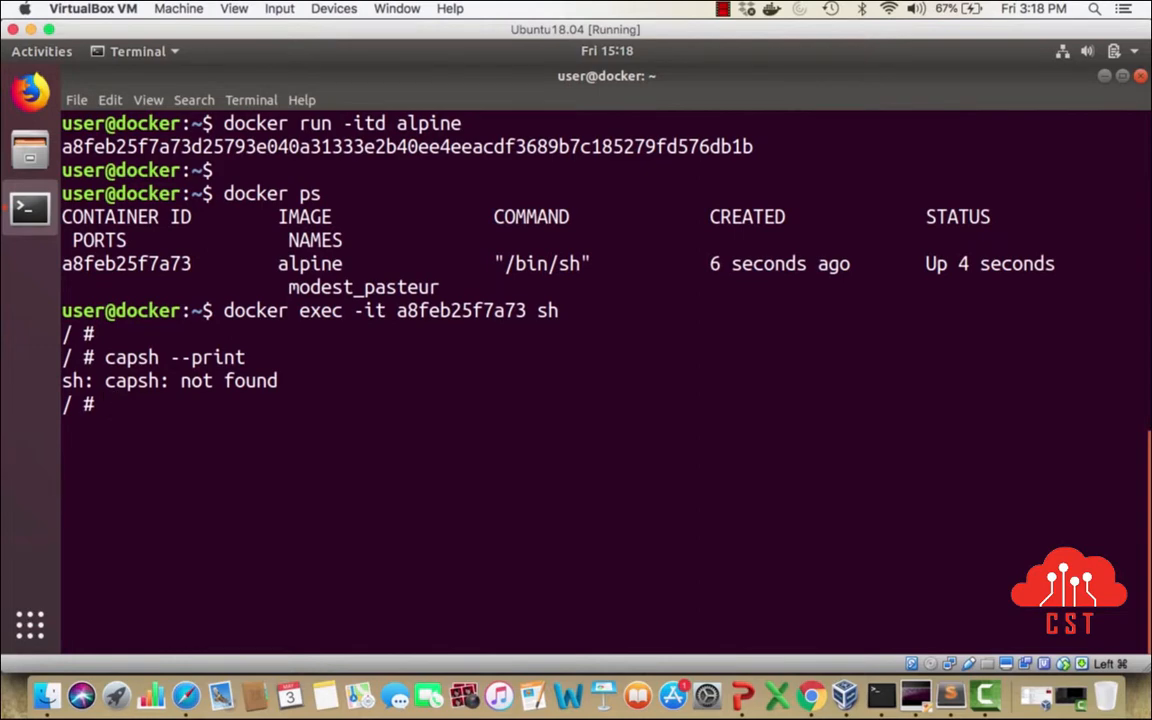
text(apk -)
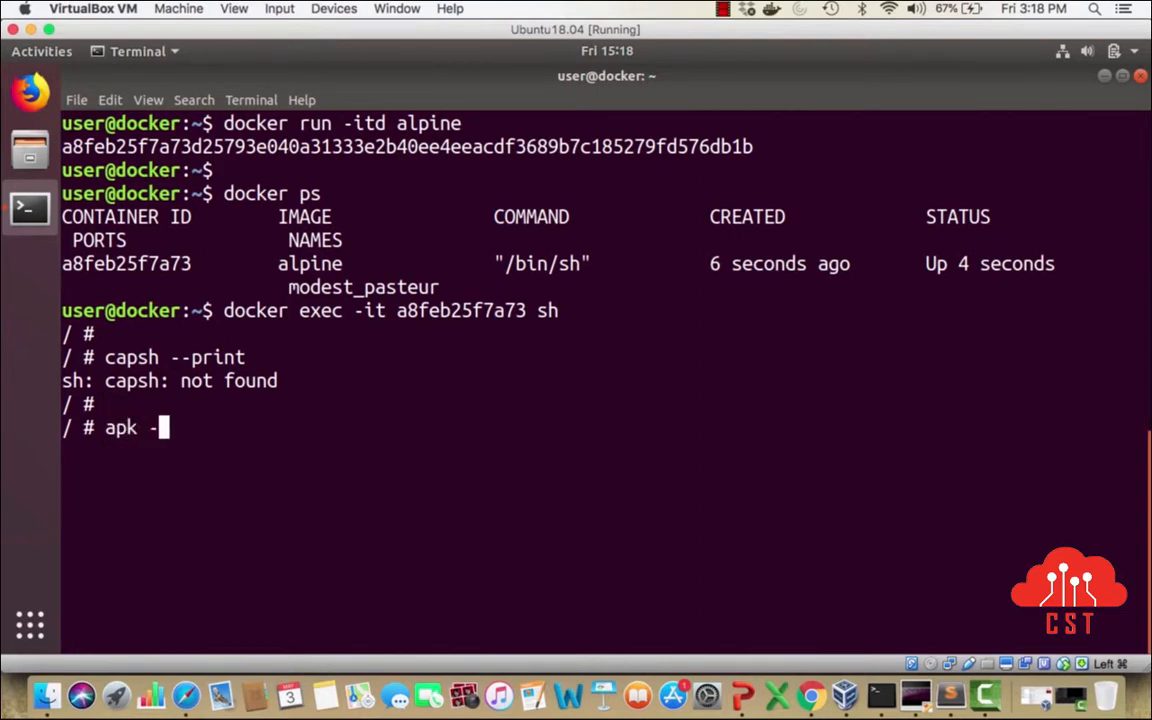
text(add)
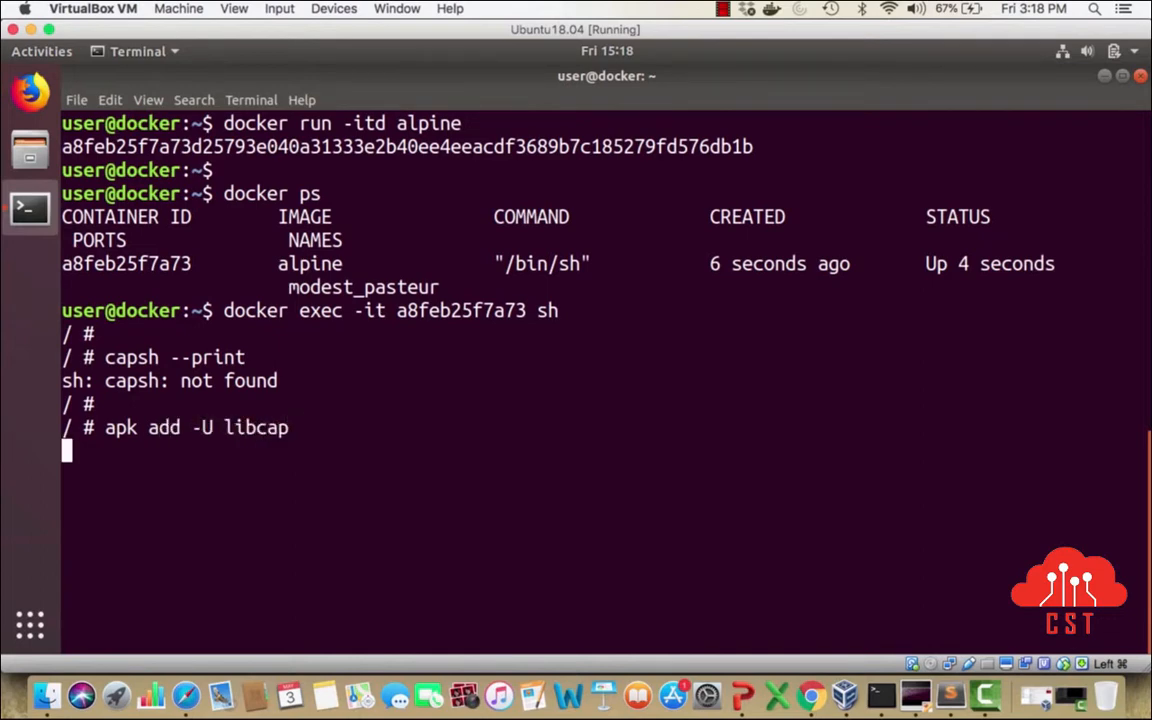
key(Return)
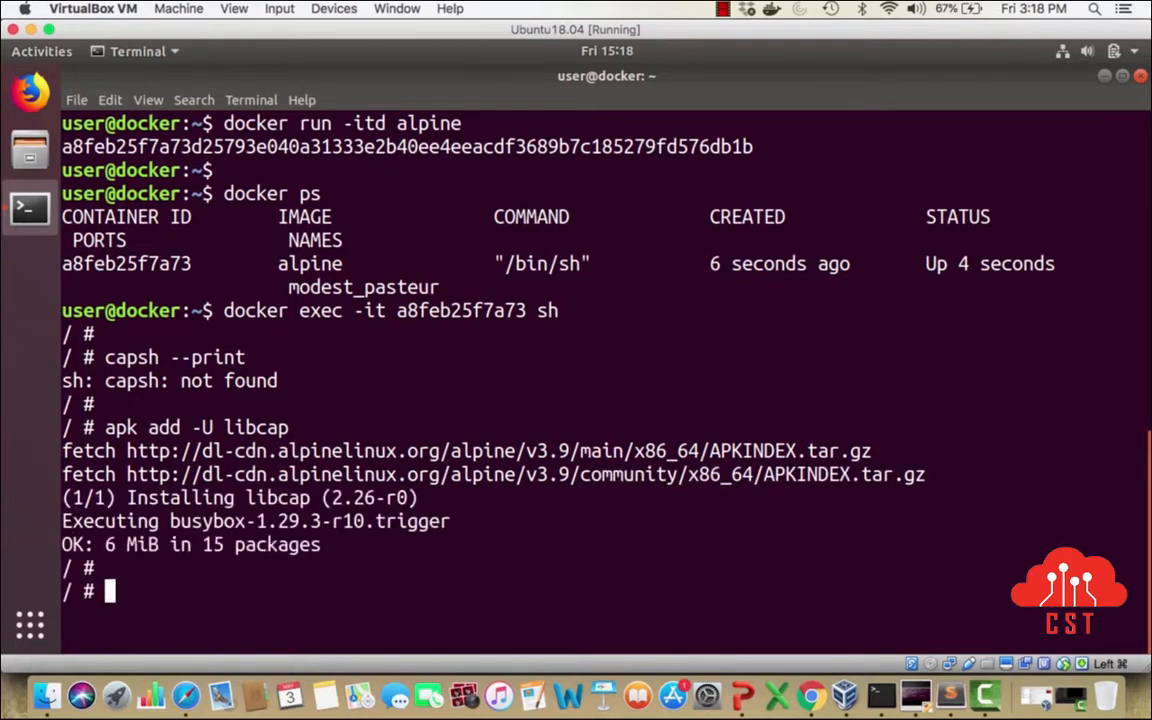
- Print the container's default capability sets with 'capsh --print'
text(capsh)
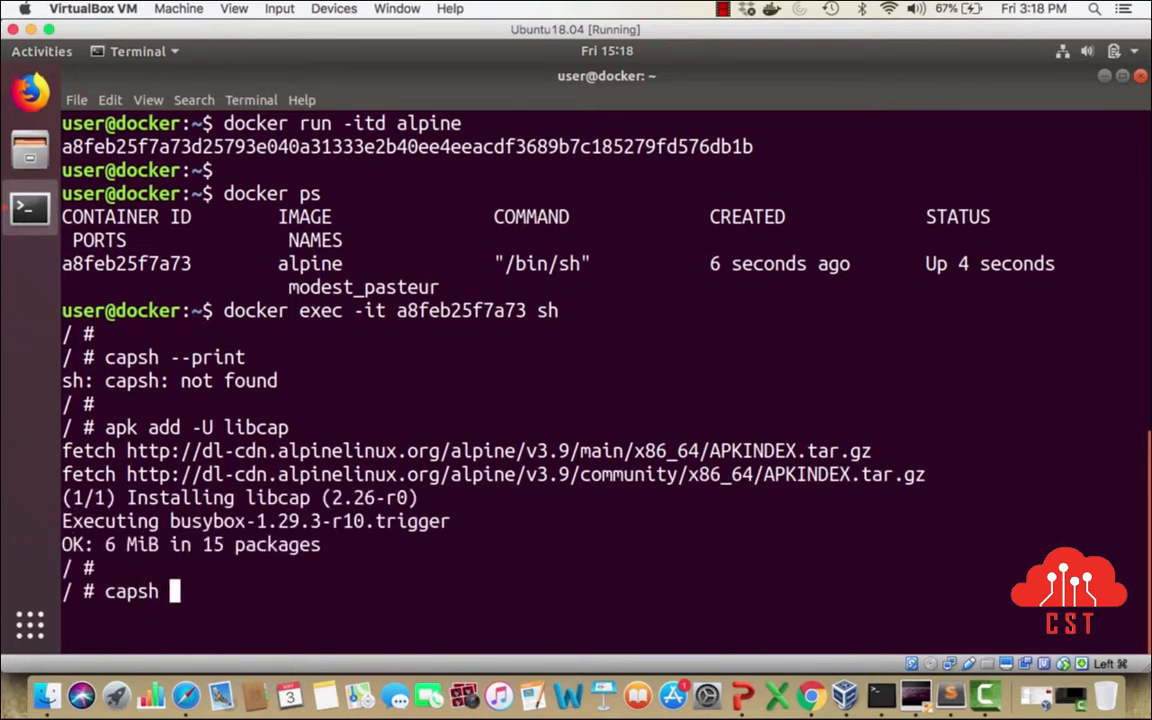
key(Return)
text(clear)
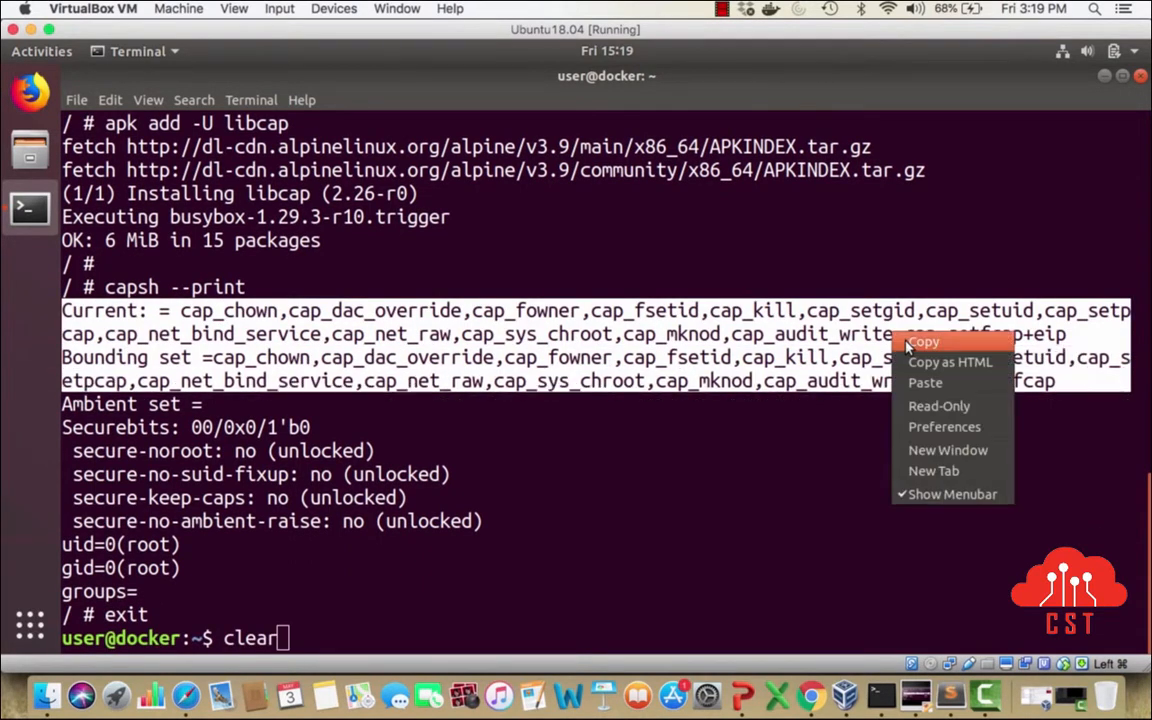
- Copy the printed capability lines and open a second terminal session
click(76, 100)
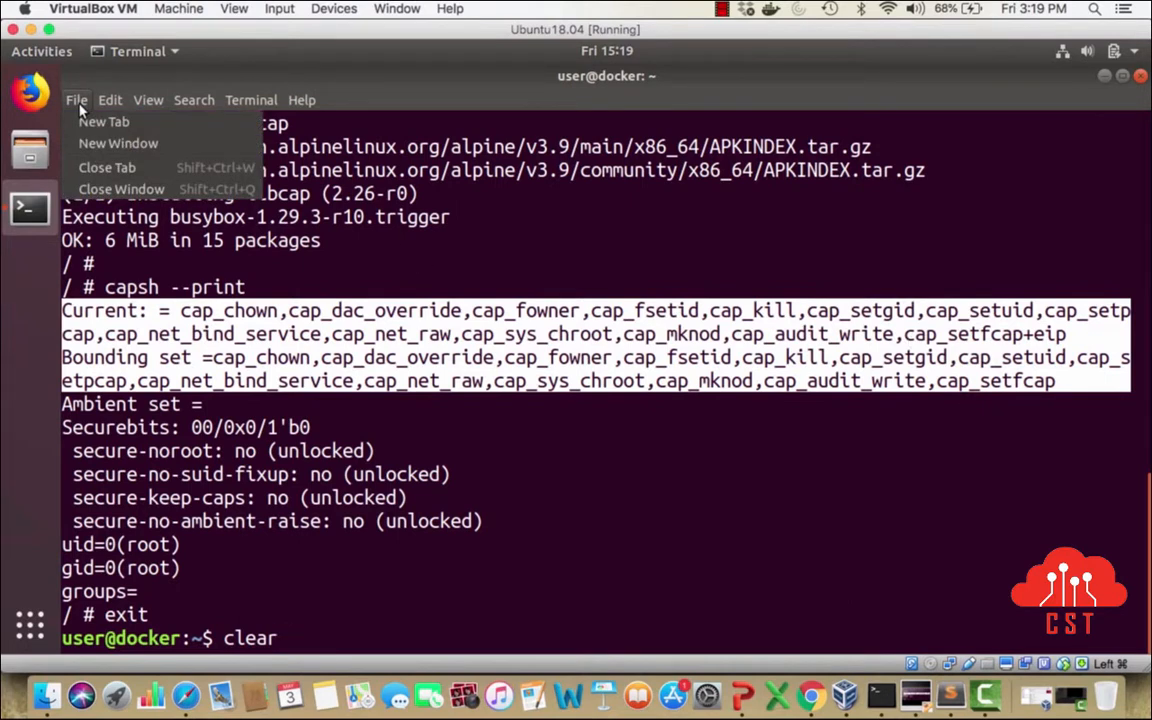
click(104, 122)
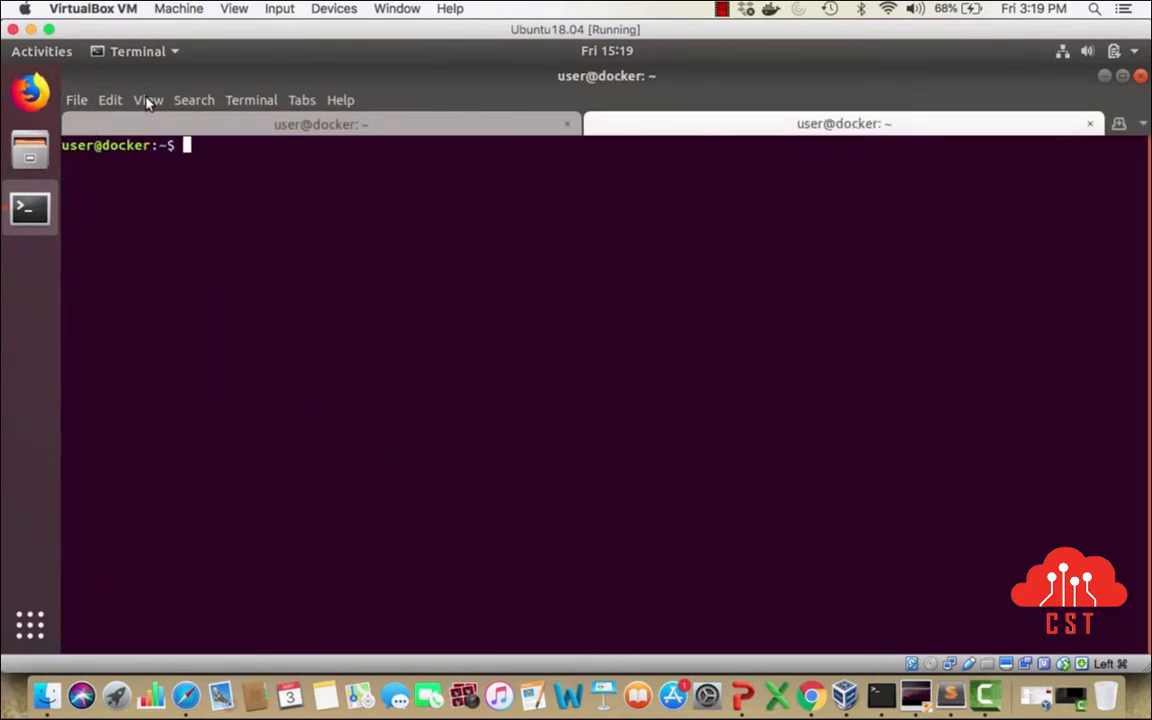
click(148, 100)
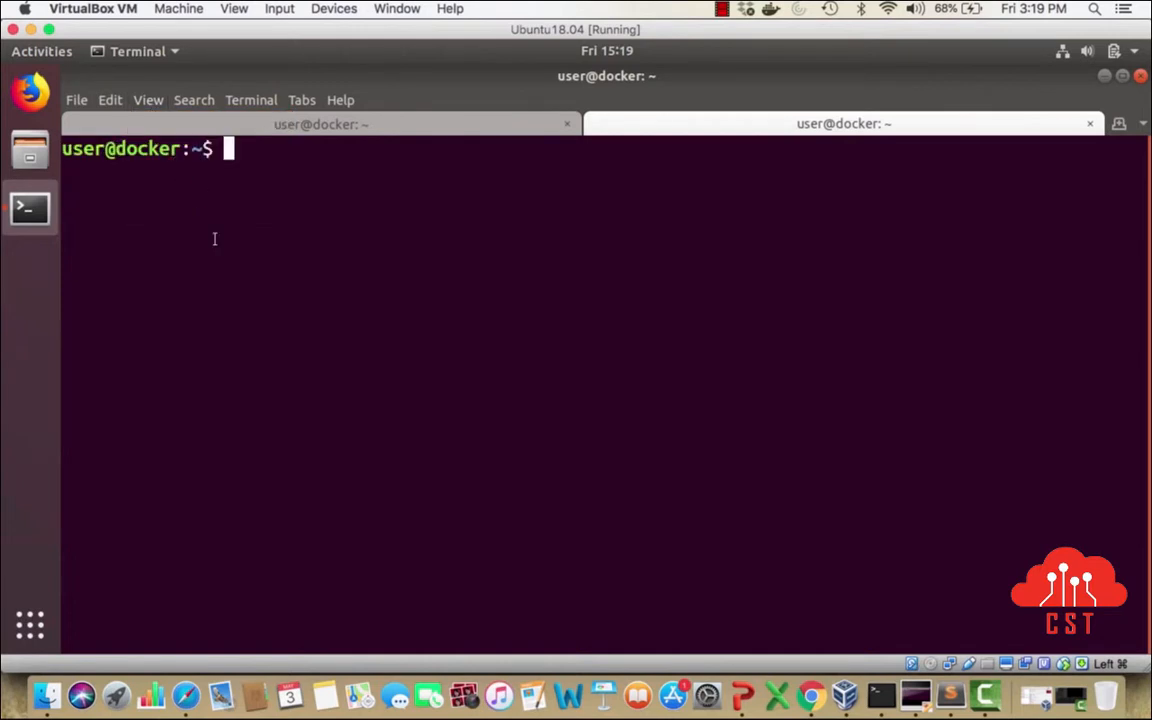
- Create capabilities.txt in vim headed 'container 1' and paste the capability lines
text(vim capabi)
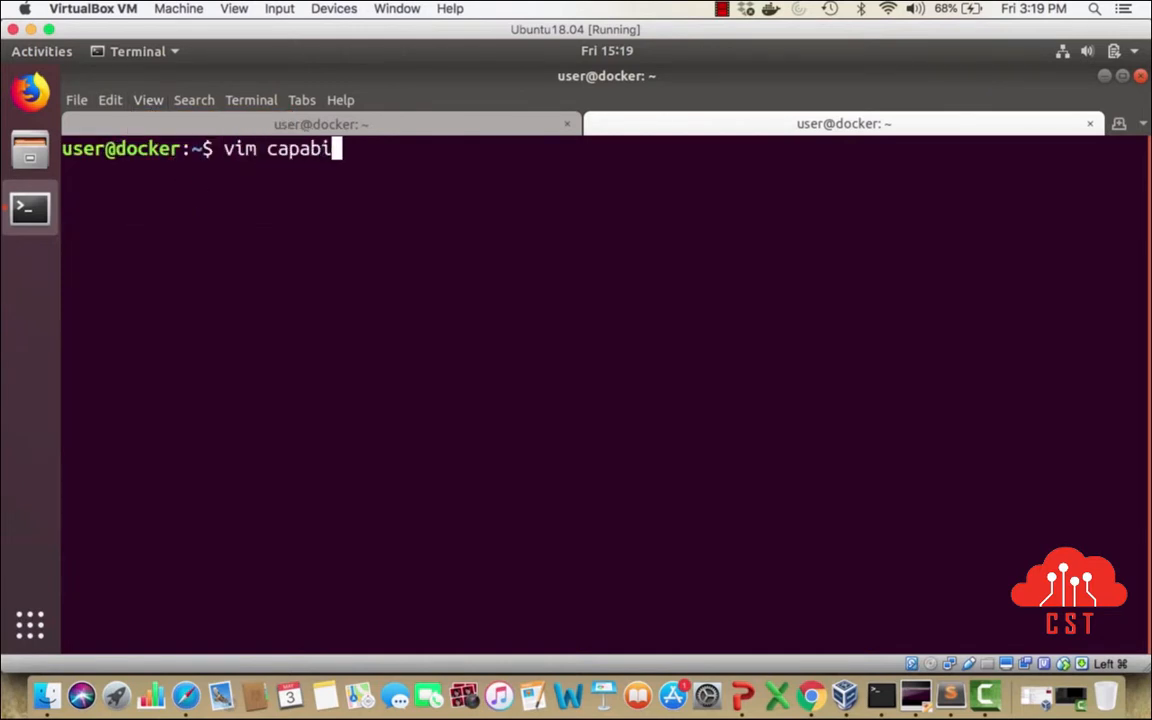
text(lities.txt)
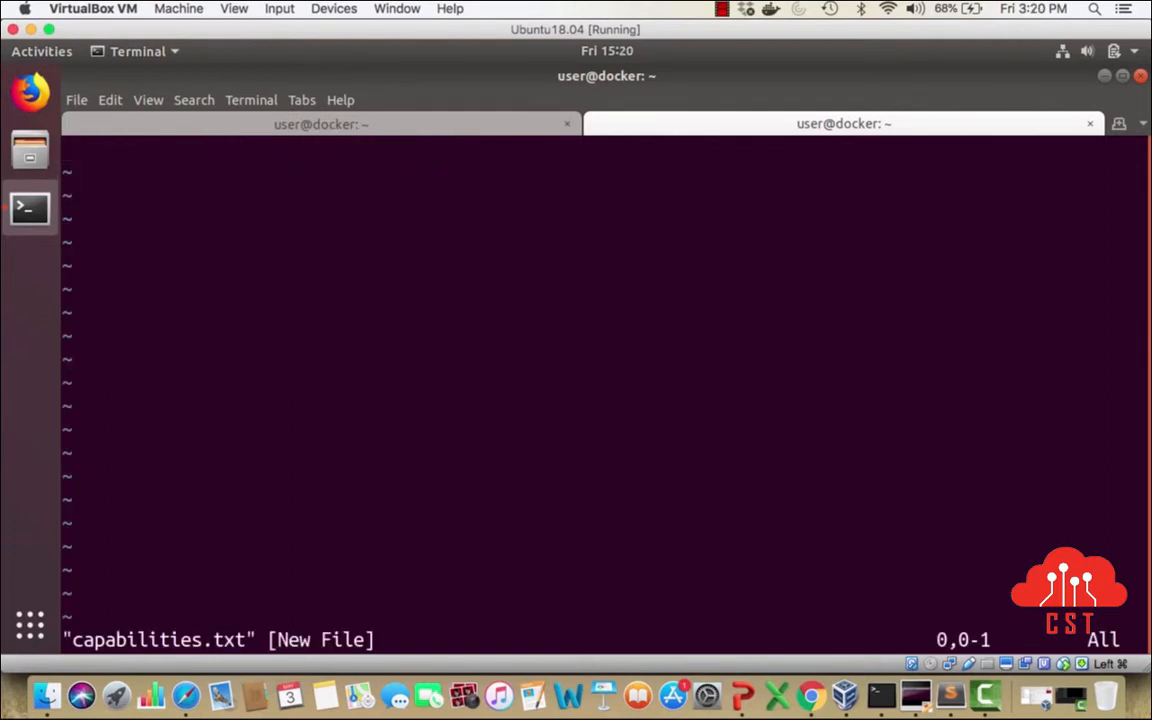
key(i)
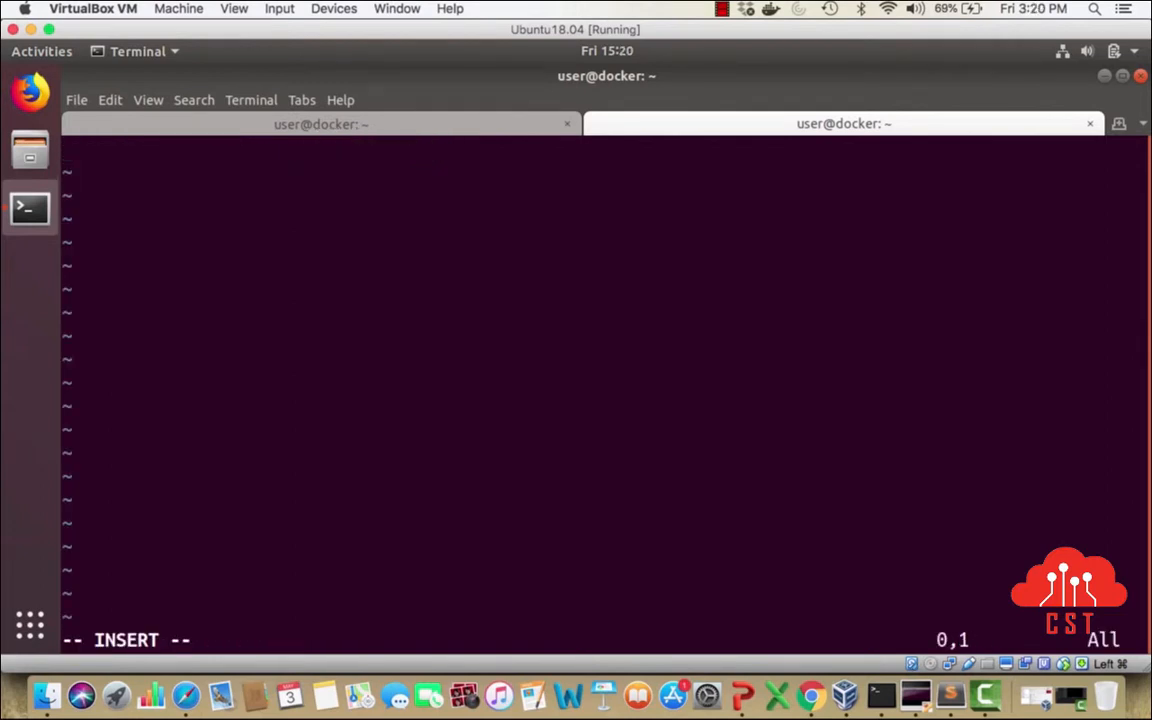
text(container 1)
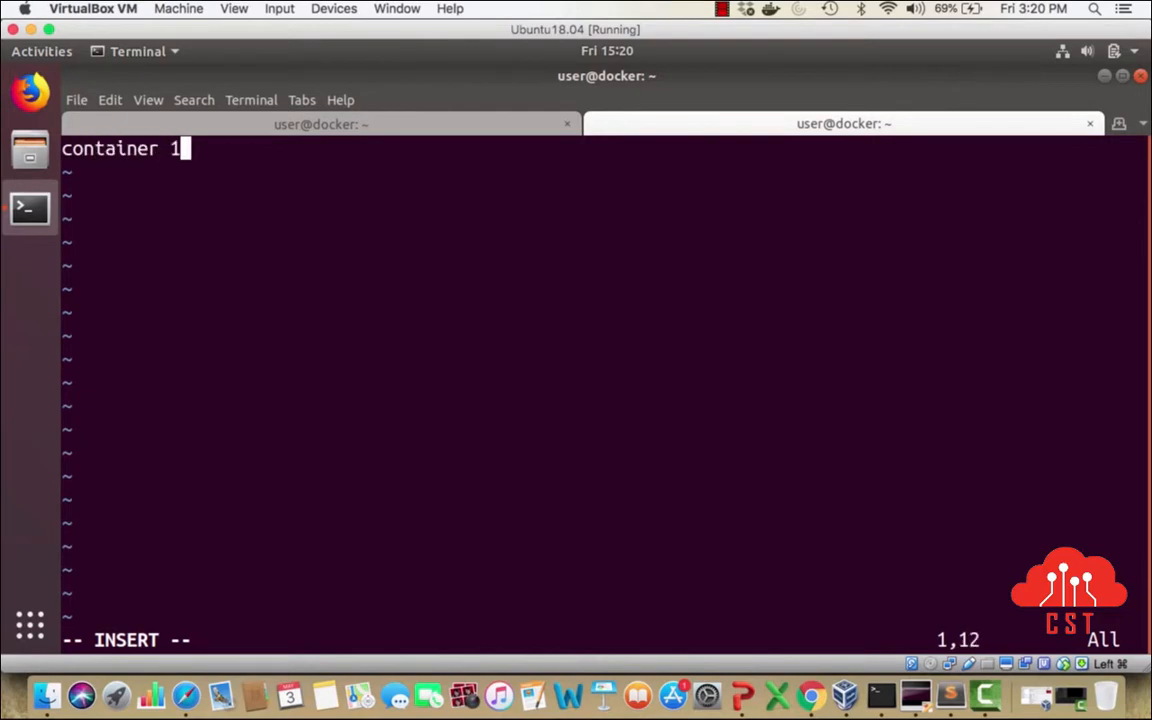
right_click(296, 228)
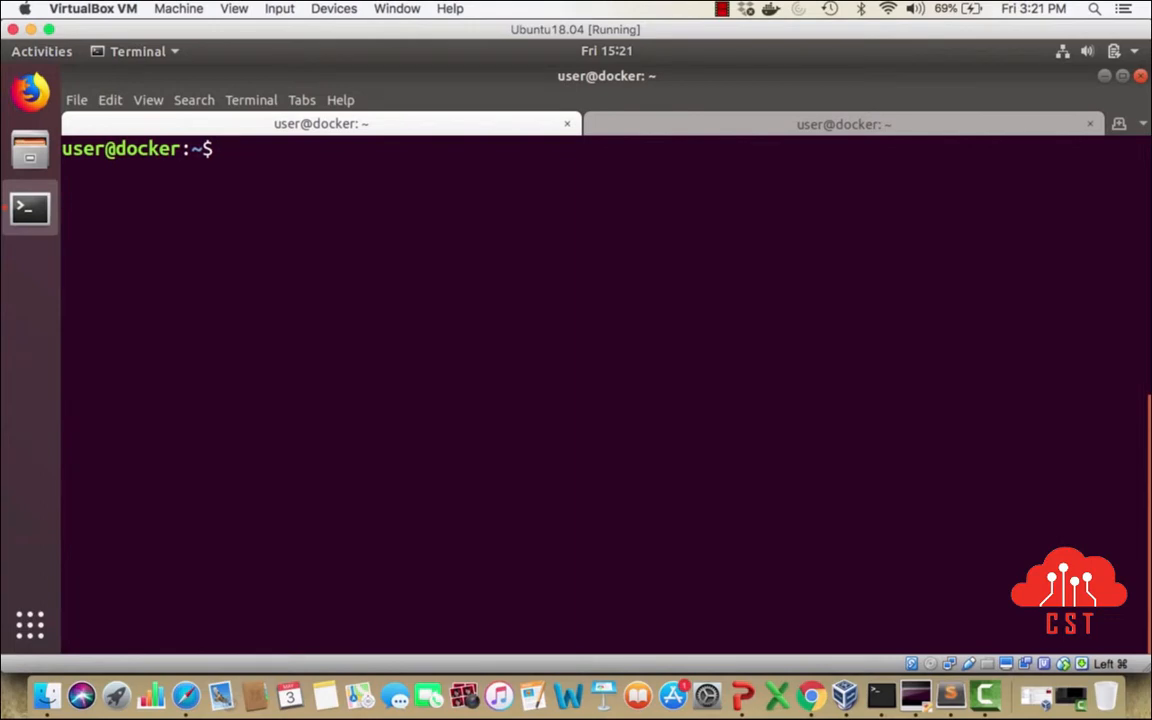
- Launch a privileged Alpine container with 'docker run -itd --privileged alpine'
text(docker)
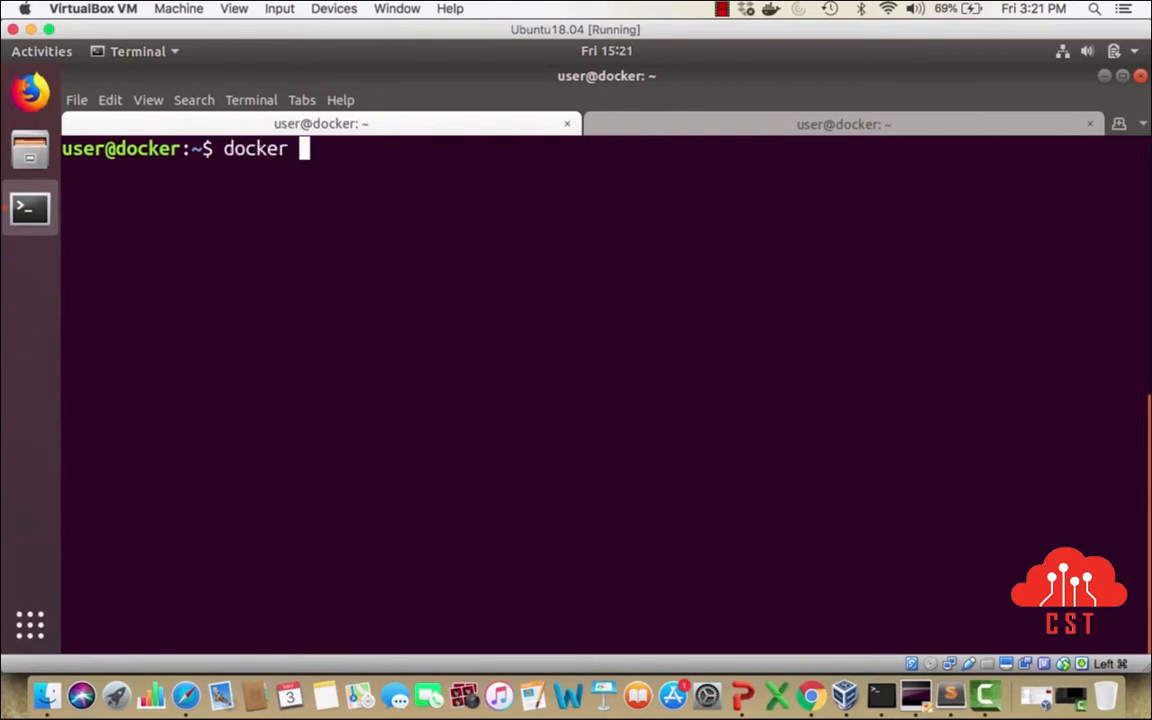
text(run -itd)
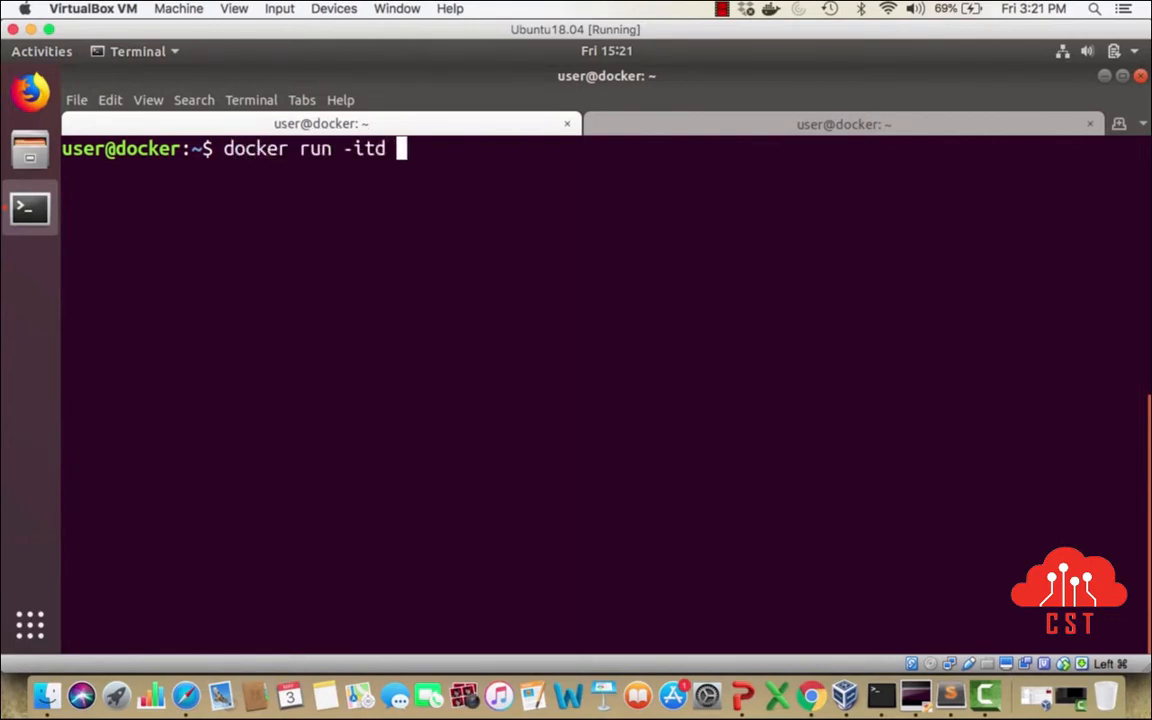
text(--priv)
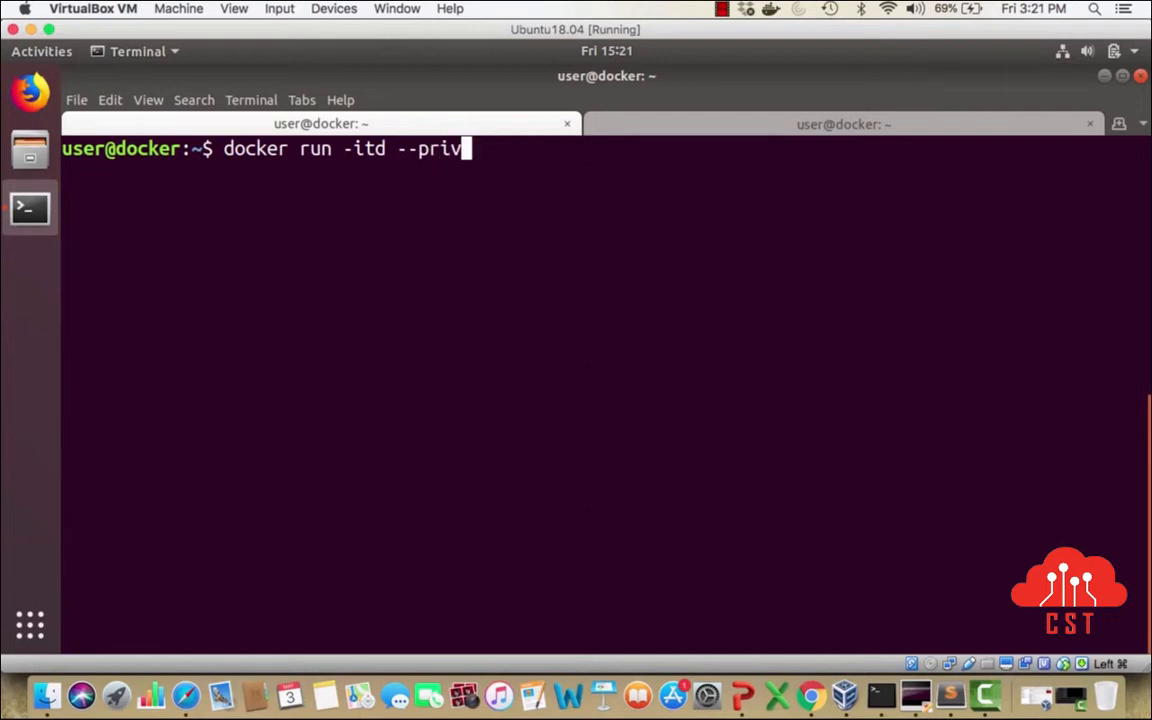
text(ileged)
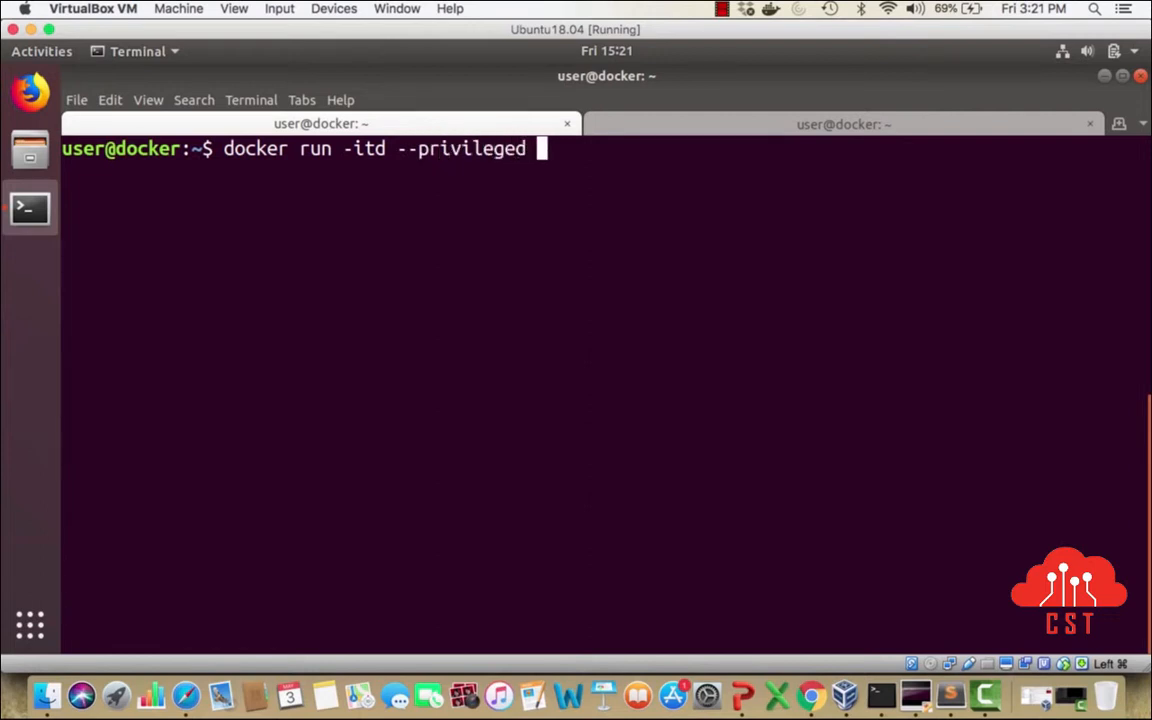
text(alpine)
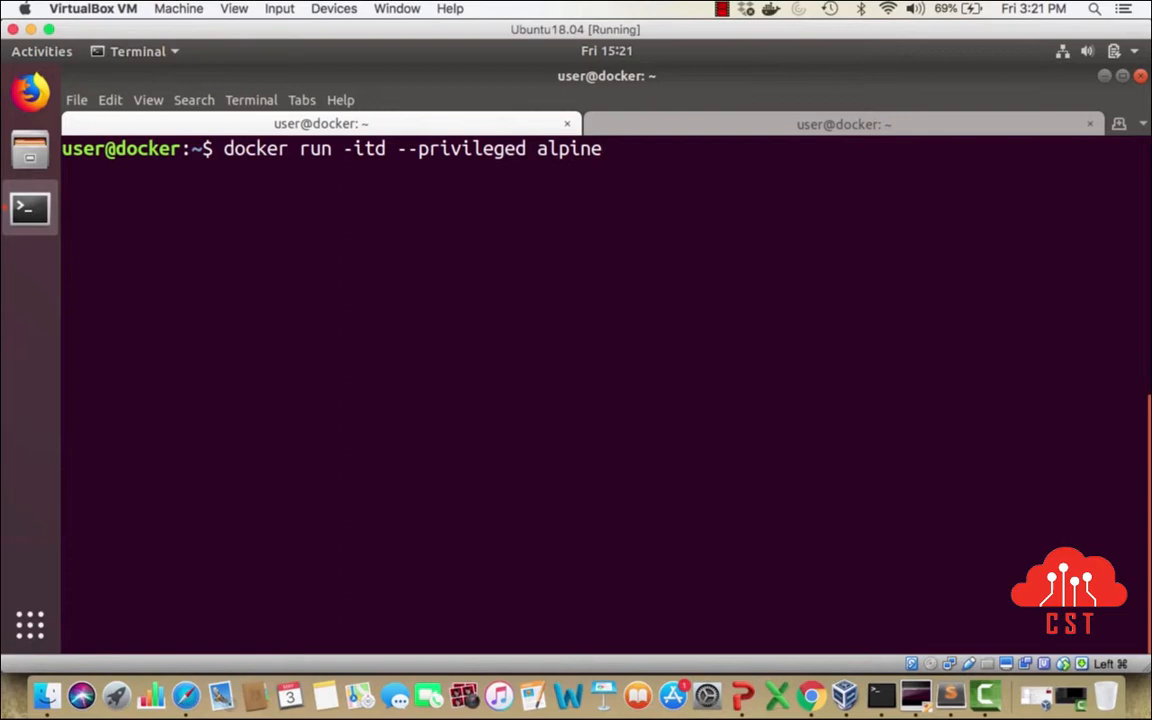
key(Return)
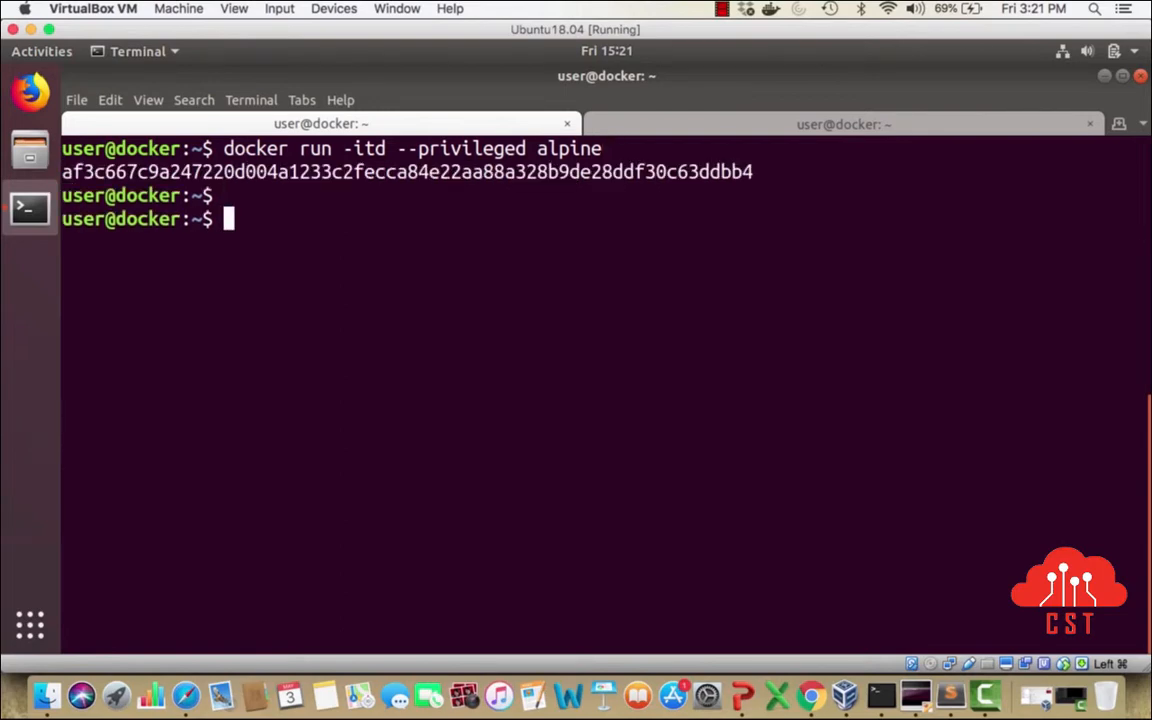
- Copy the privileged container's ID from the container list and begin a docker exec command
right_click(100, 288)
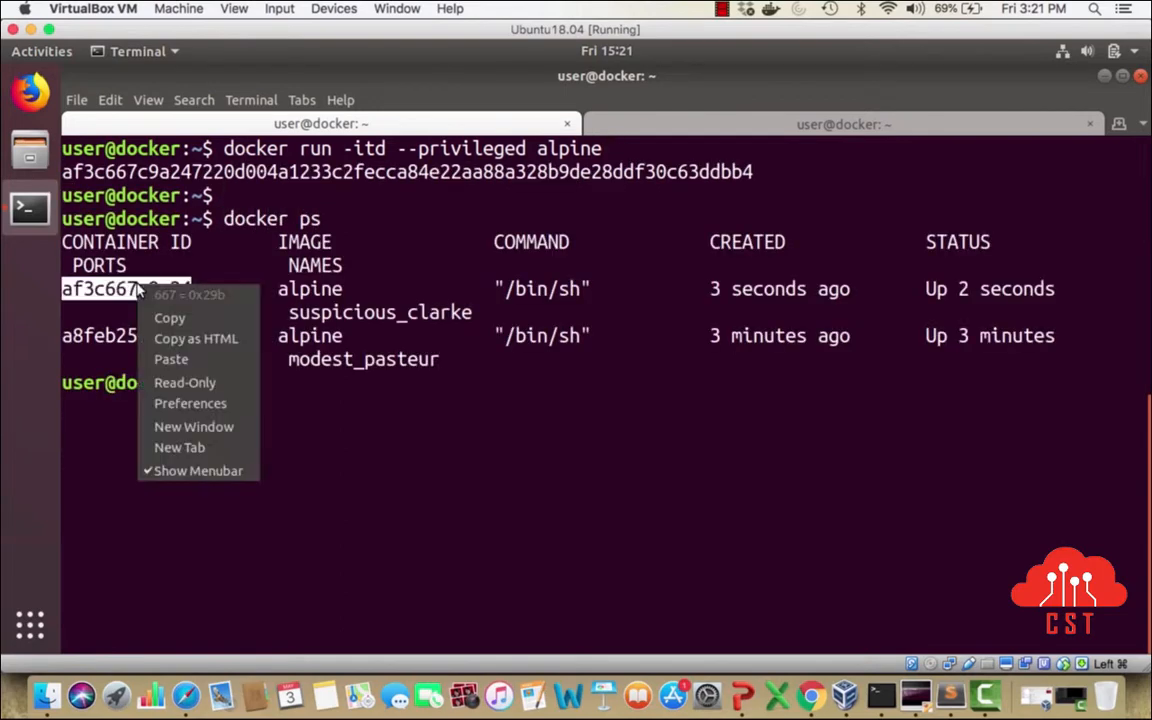
click(332, 448)
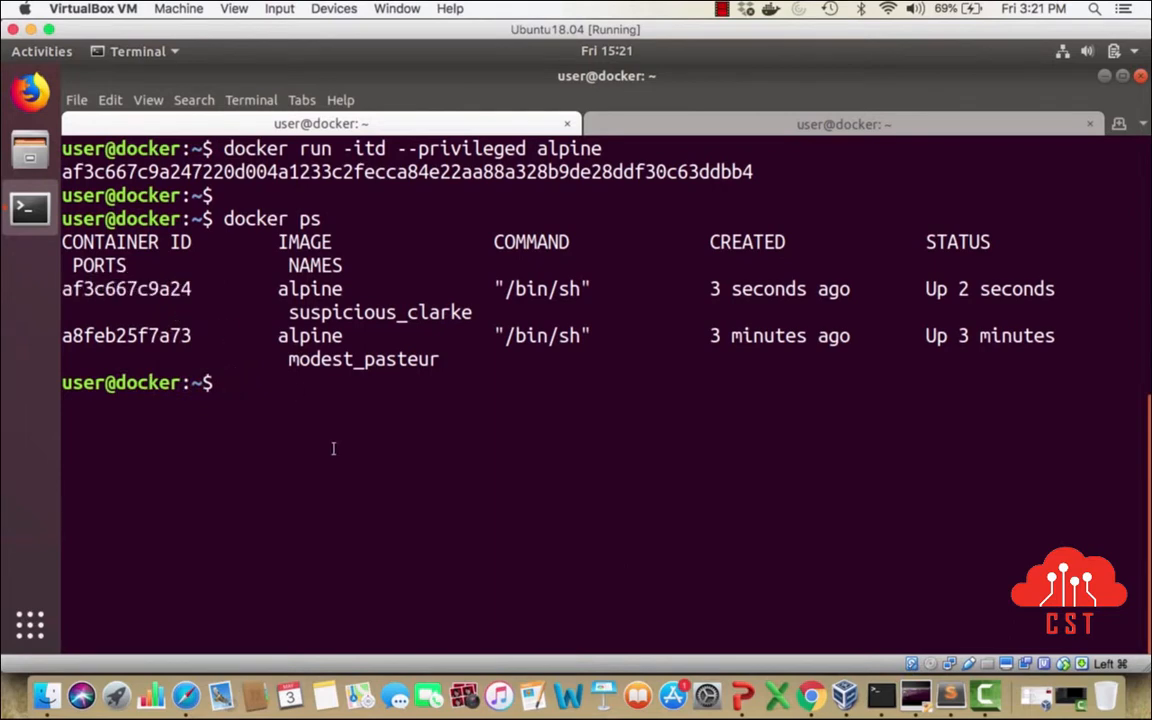
text(docker exec -it)
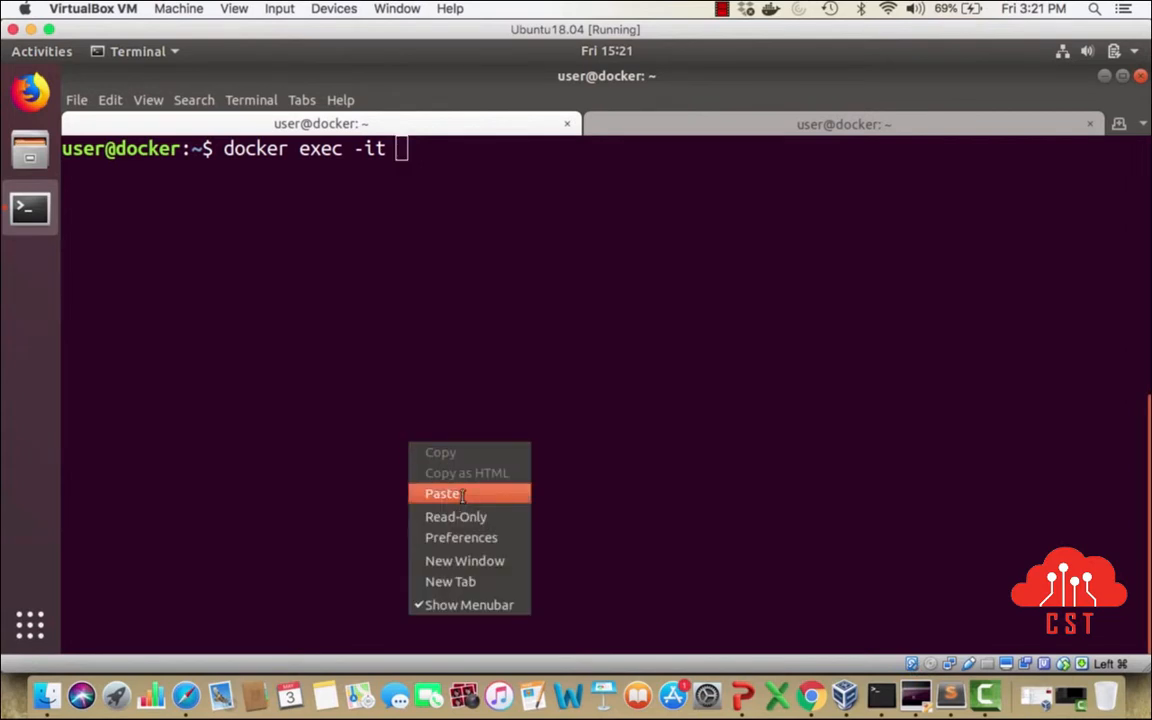
- Exec a shell in the privileged container, install libcap, and start a 'capsh --print' query
click(442, 492)
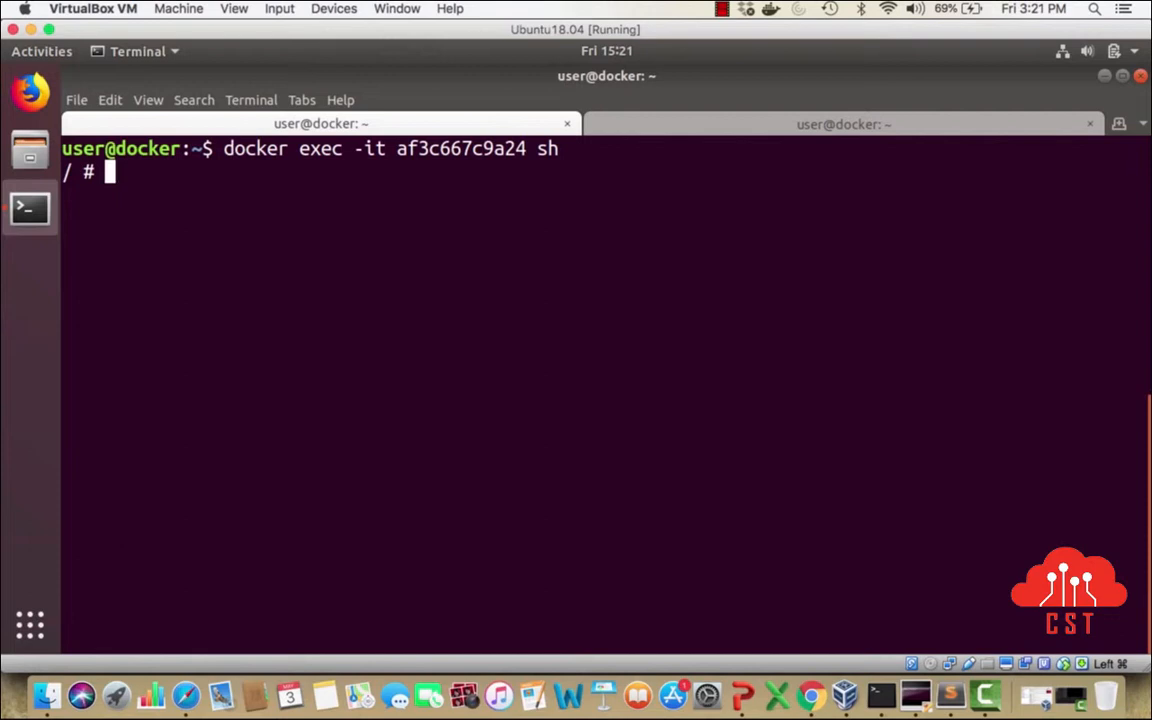
text(apk add -U lib)
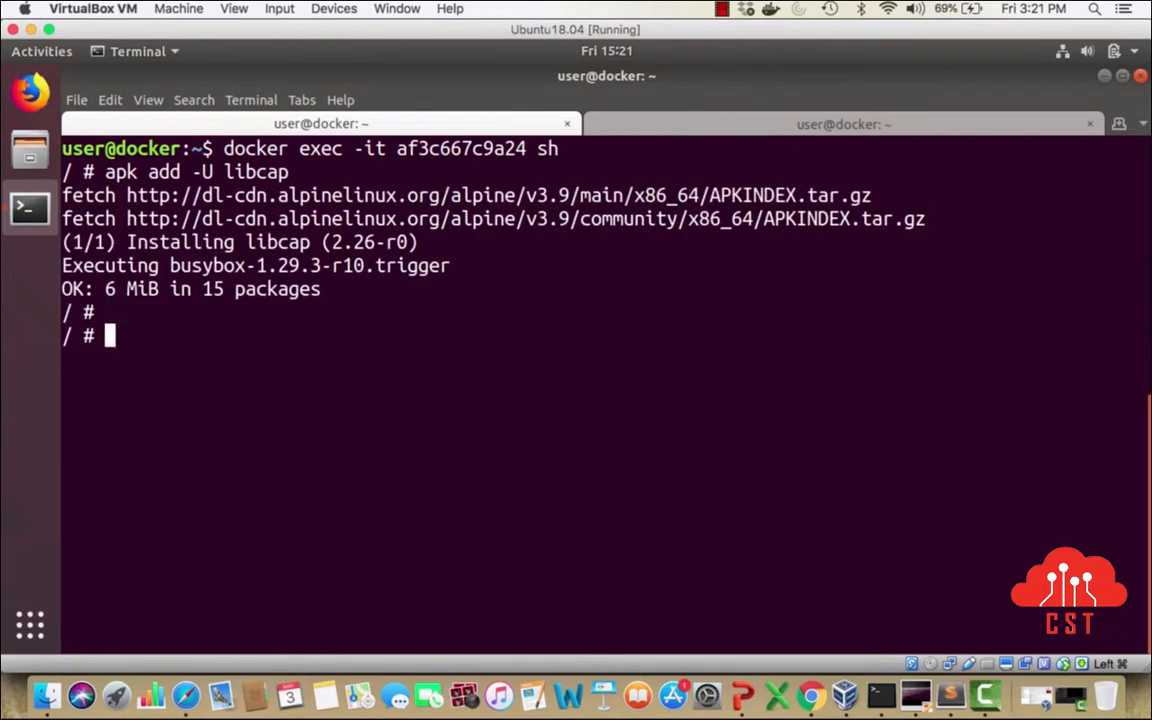
text(capsh)
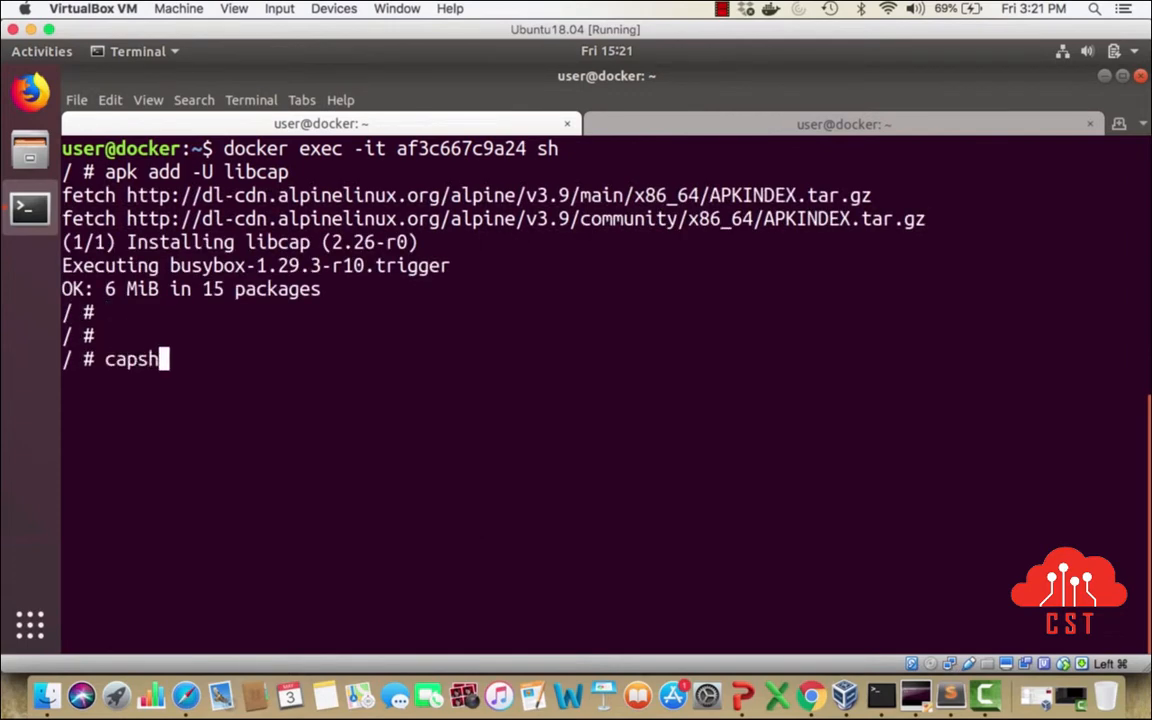
text(--)
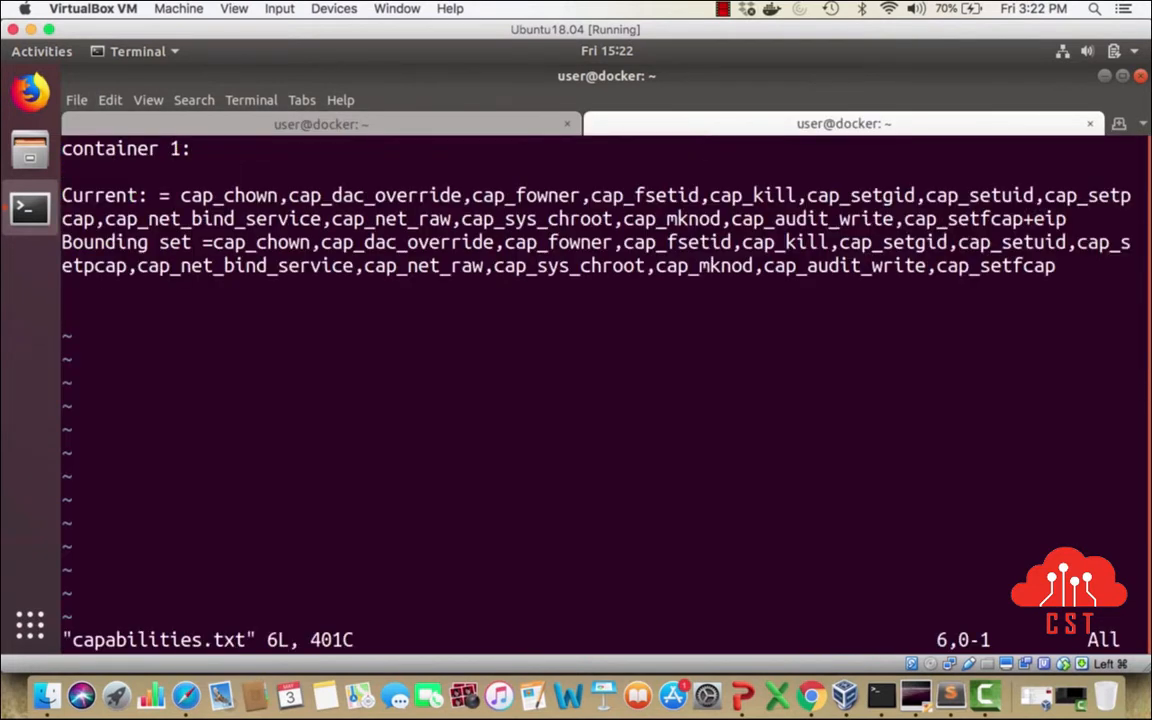
- Paste the privileged container's Current and Bounding capability lists under container 1 and pick out cap_sys_ptrace
key(i)
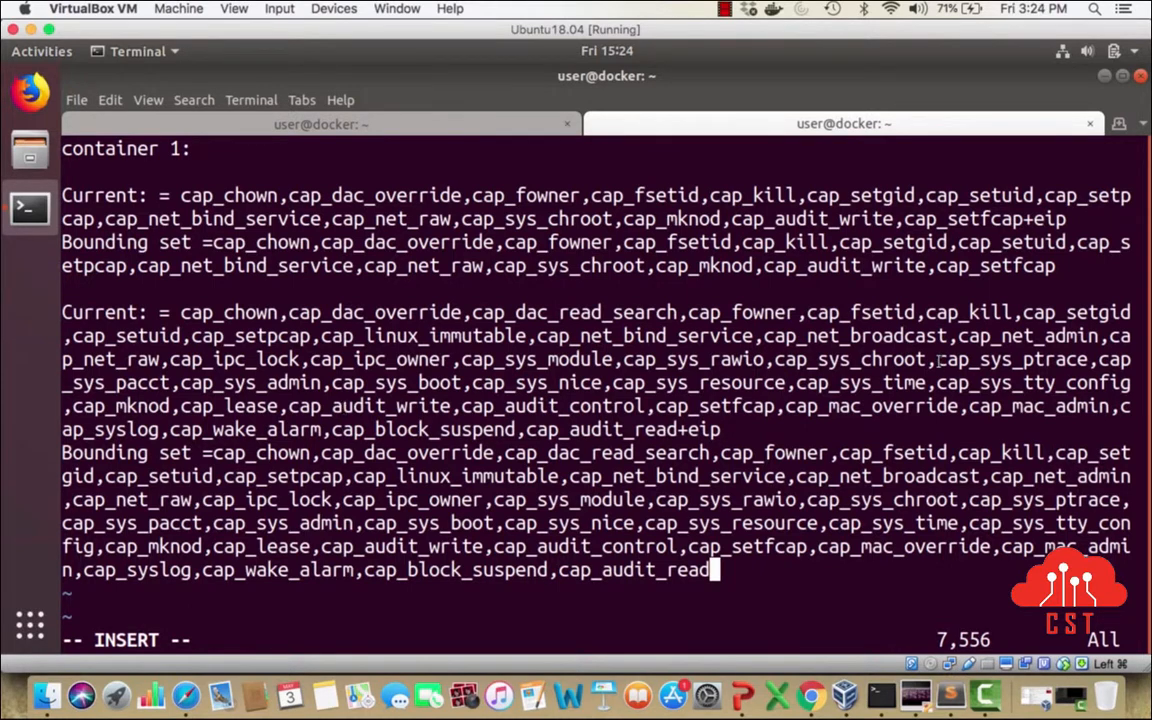
double_click(1012, 360)
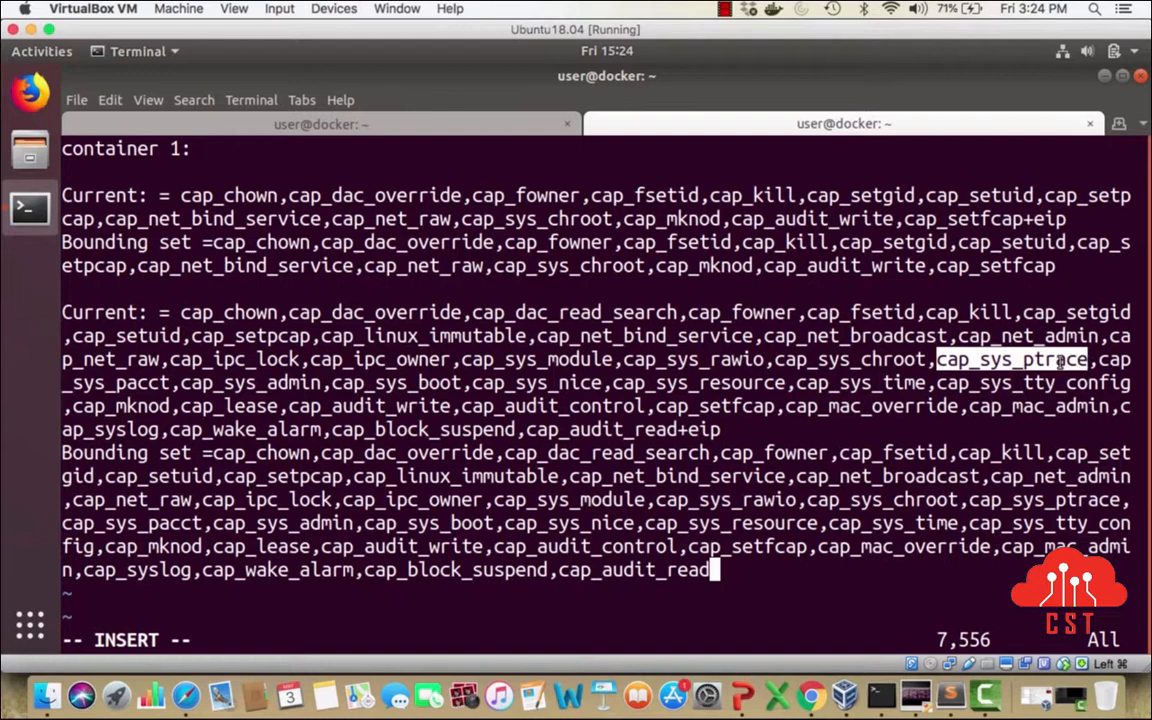